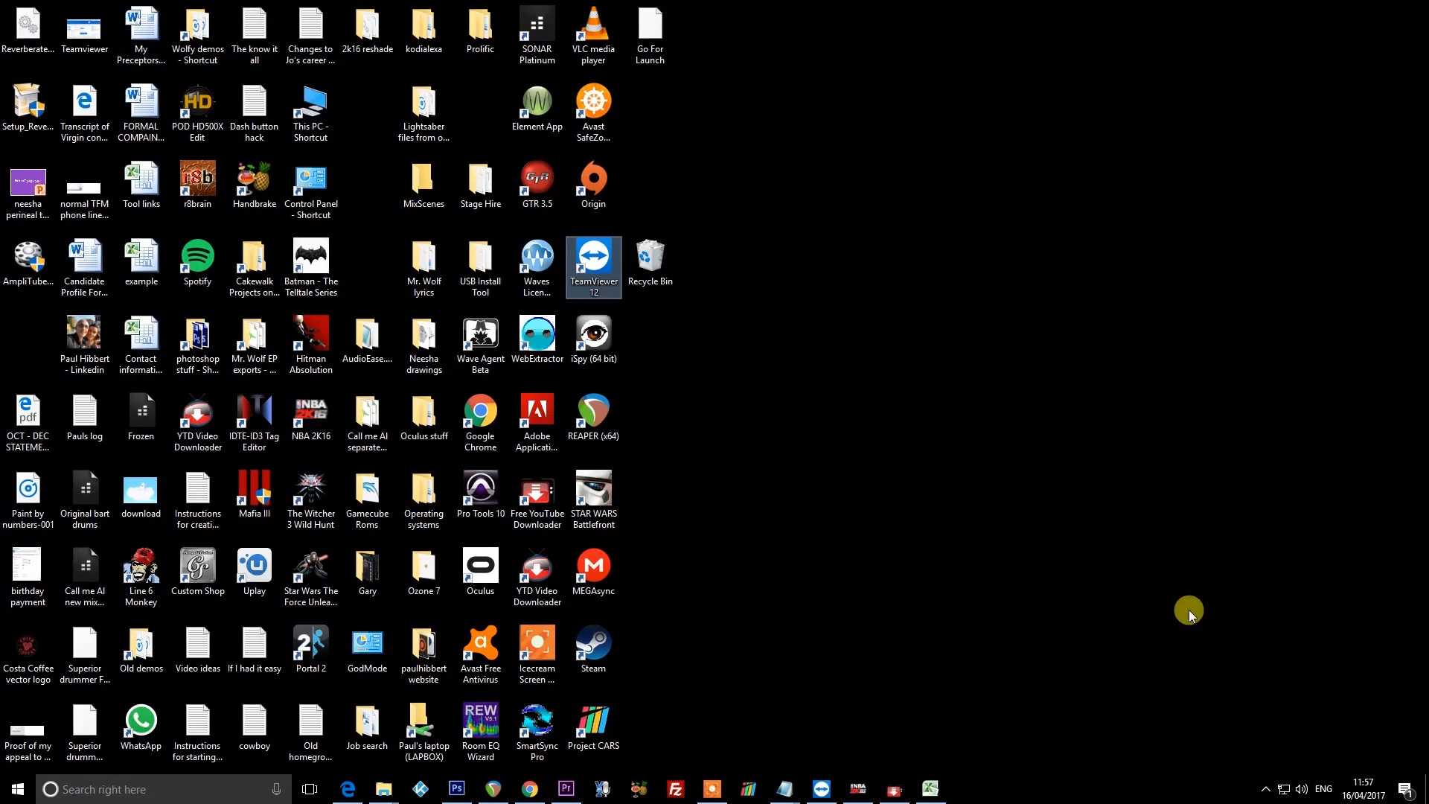
Step: Launch Chrome from the taskbar to load the Alexa home page at alexa.amazon.co.uk
click(529, 789)
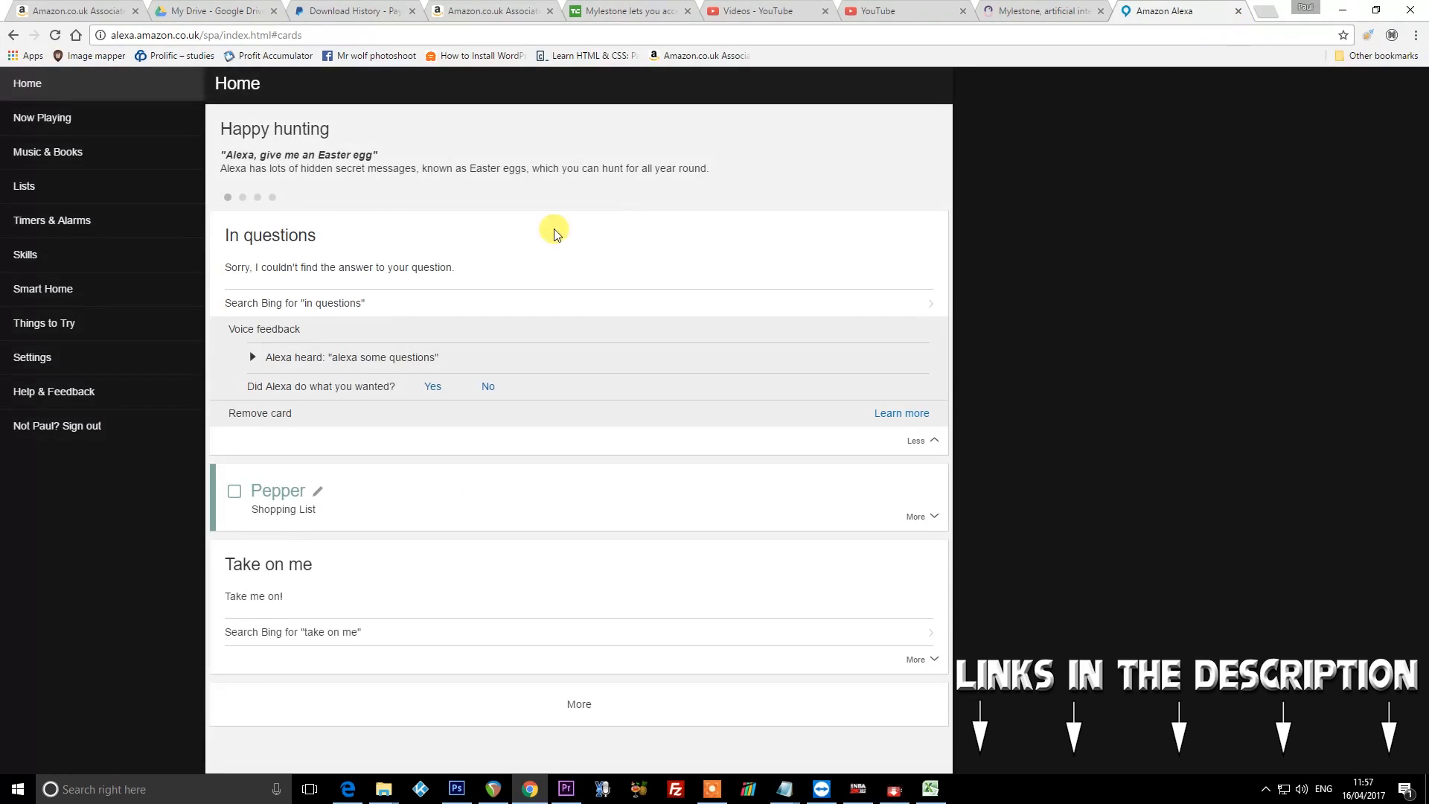
mouse_move(305, 360)
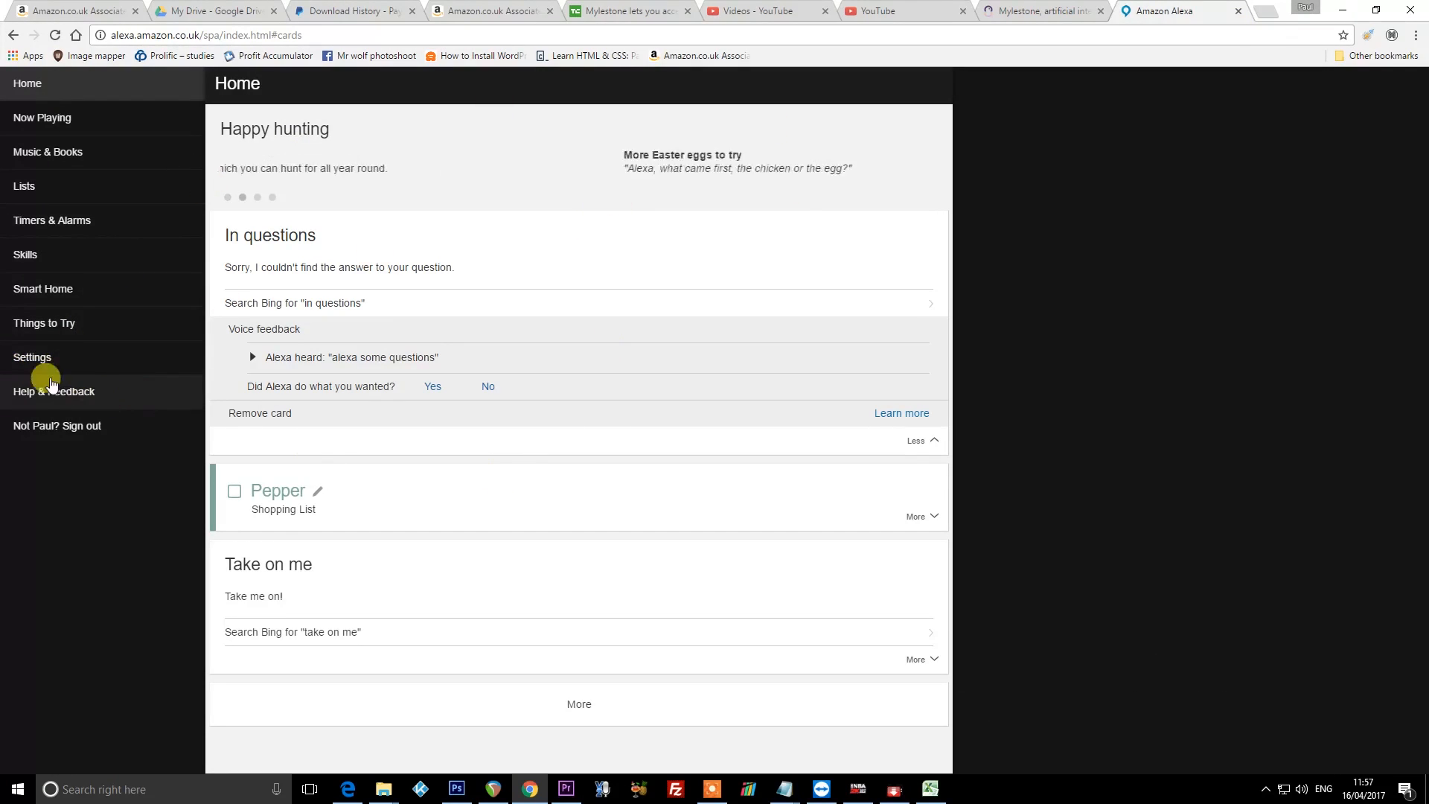
Step: Go to Settings and open the voice History list for the Echo Dot
click(33, 357)
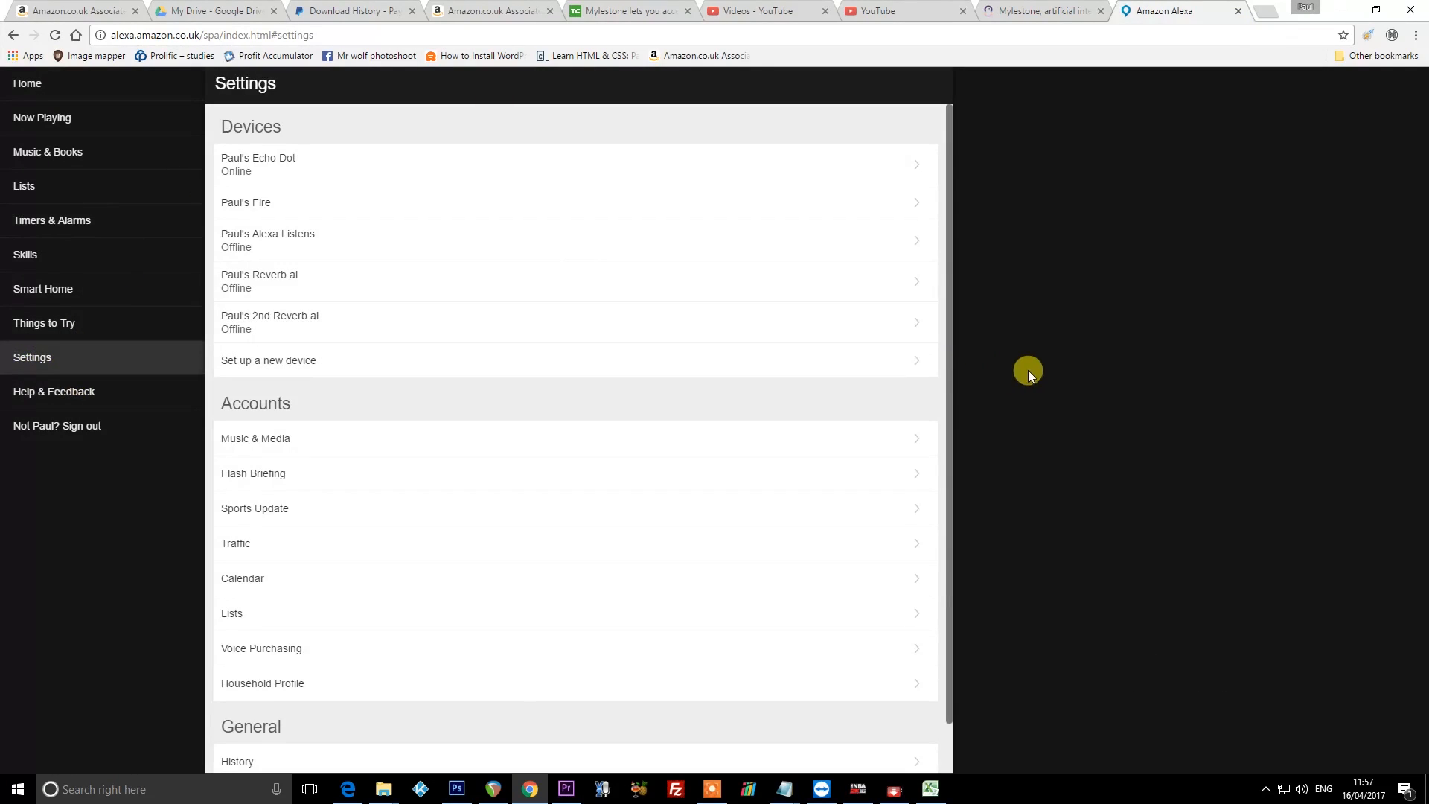
click(237, 762)
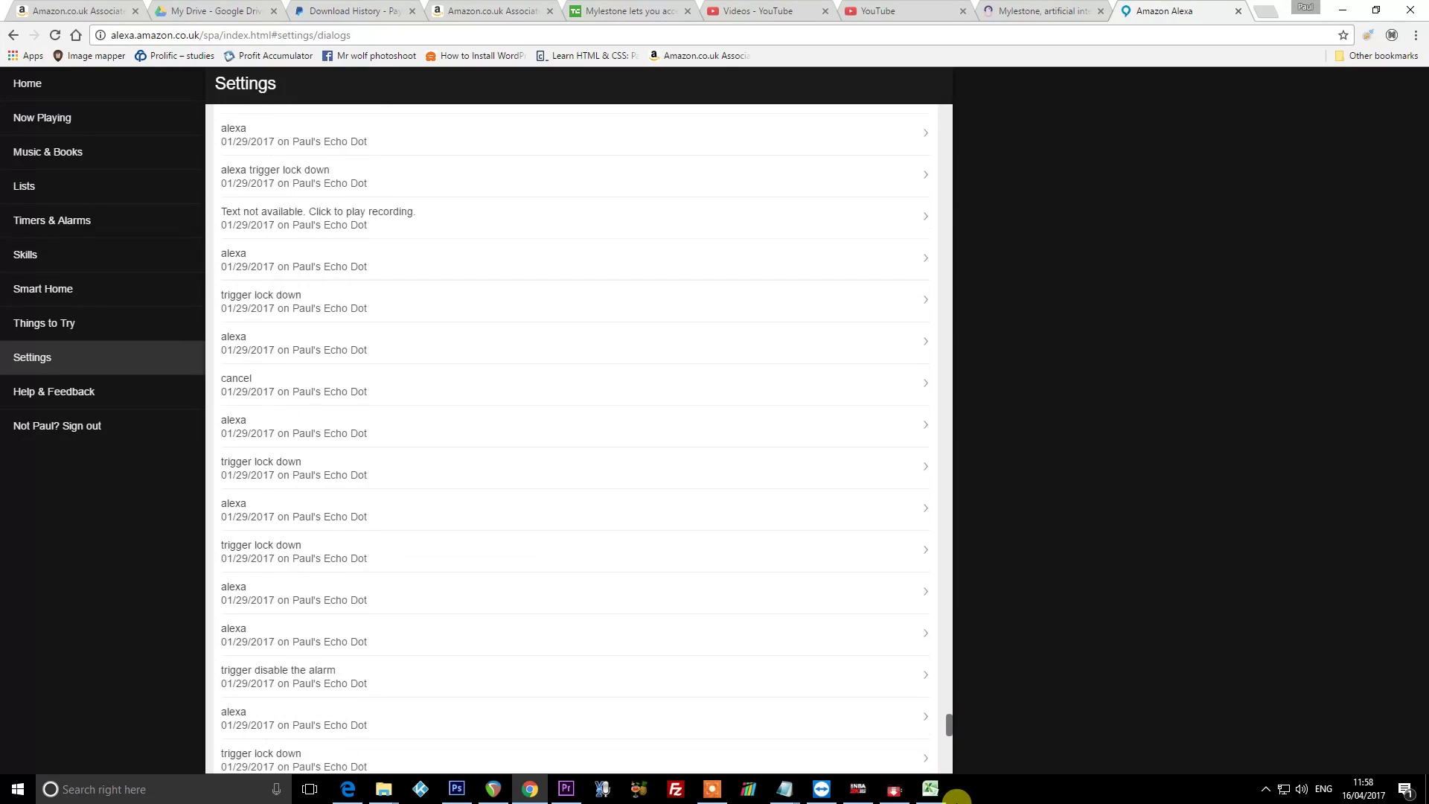
Step: Scroll down the voice history to the January 2017 recordings, reaching the 01/18/2017 'alexa' entry
scroll(down, 3)
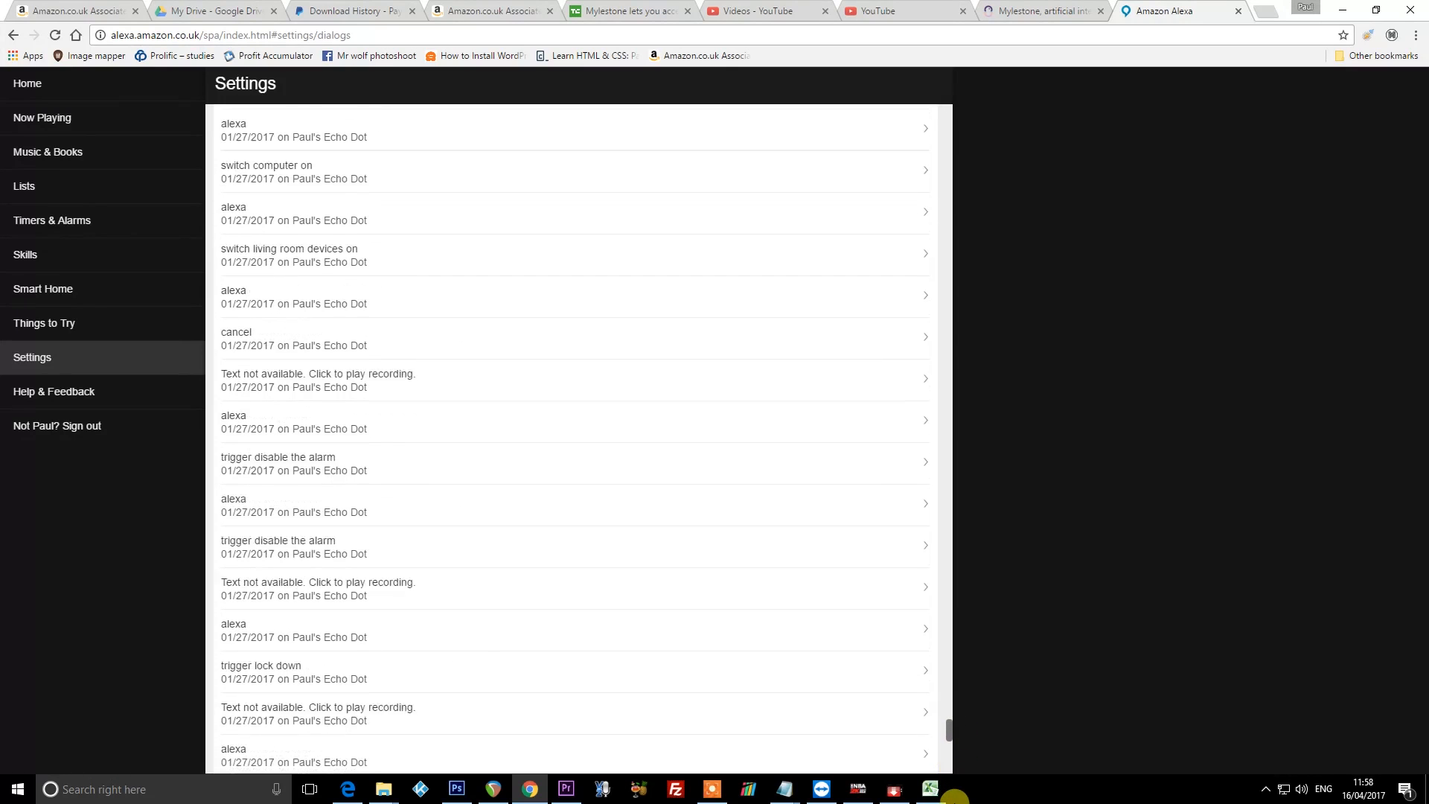
scroll(down, 3)
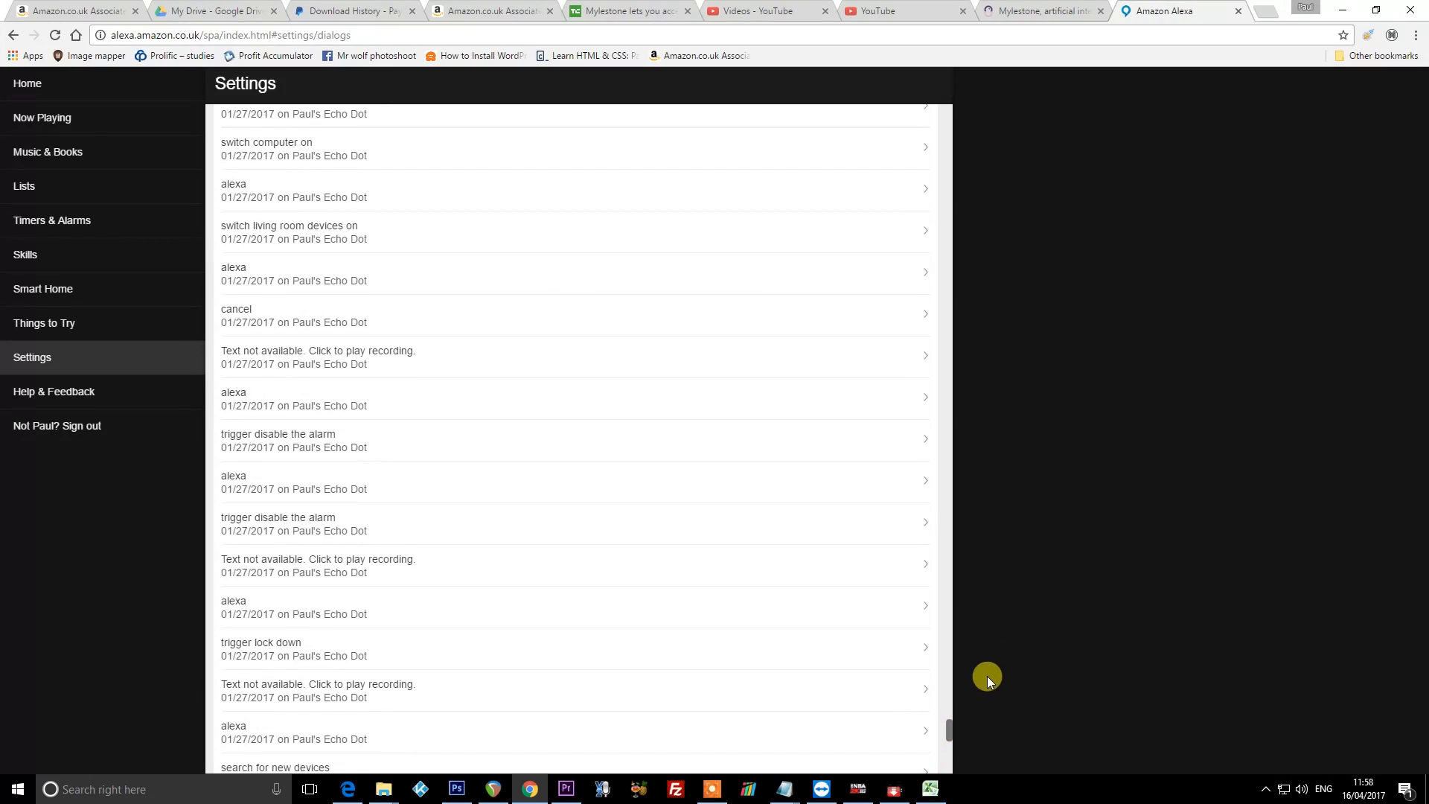
scroll(down, 3)
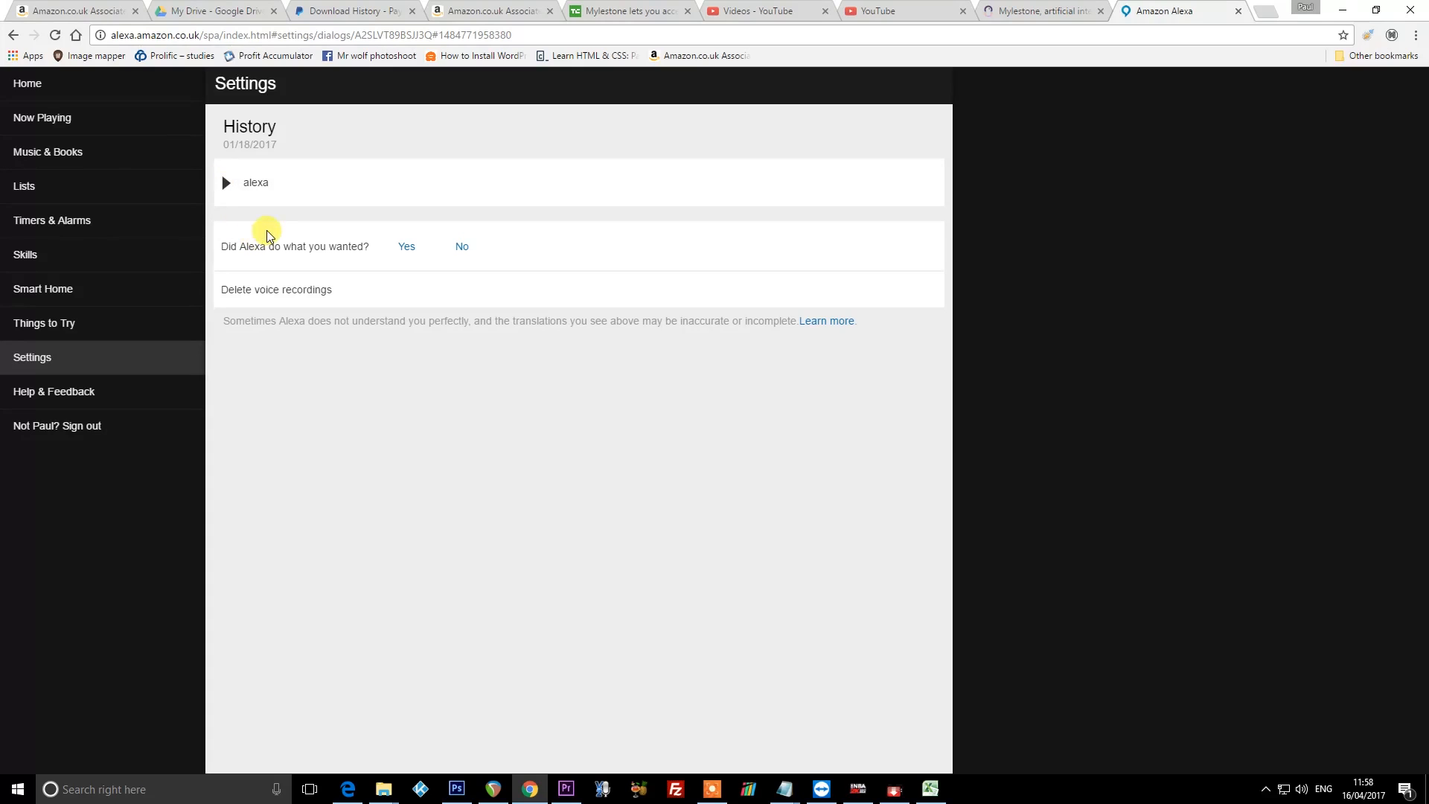
mouse_move(845, 494)
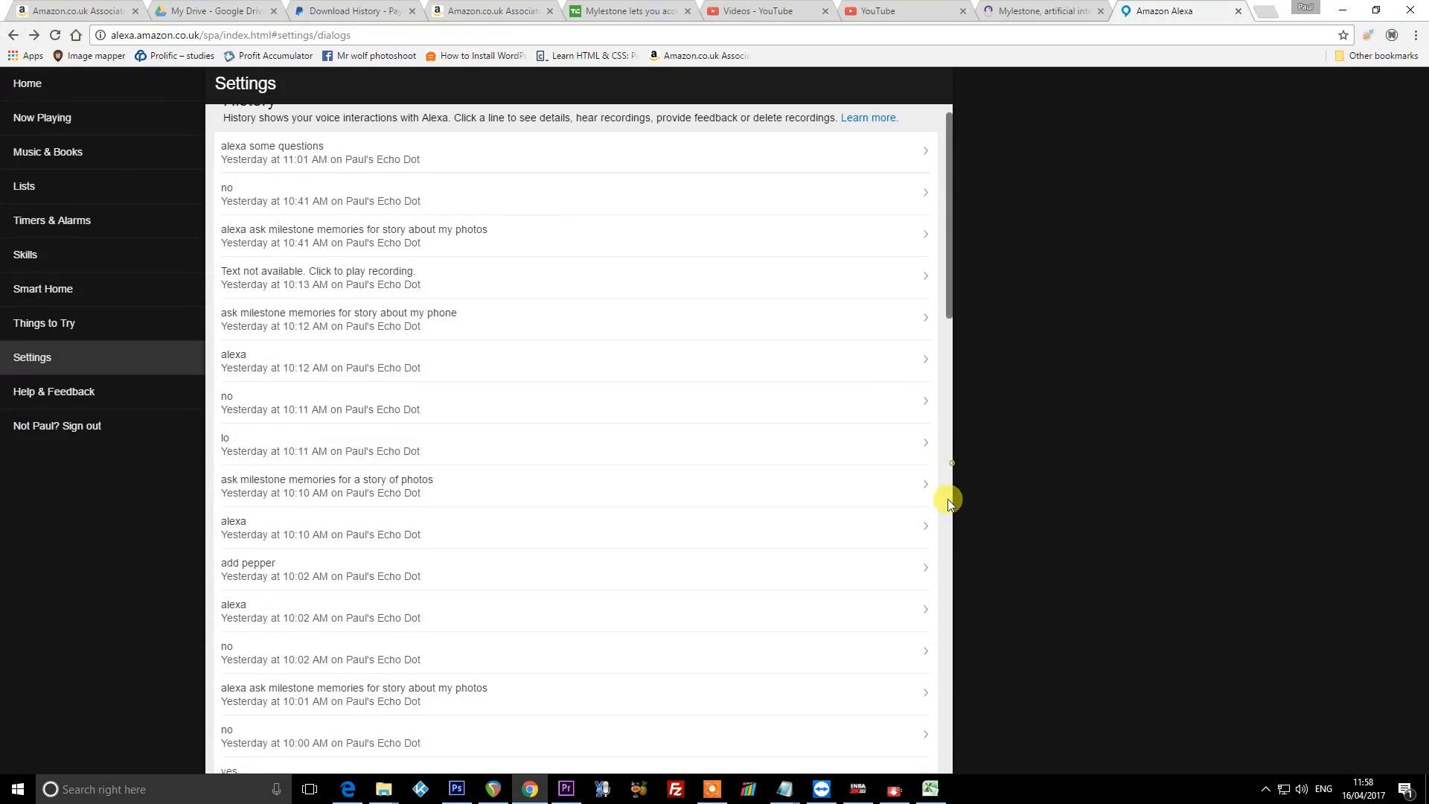
scroll(down, 3)
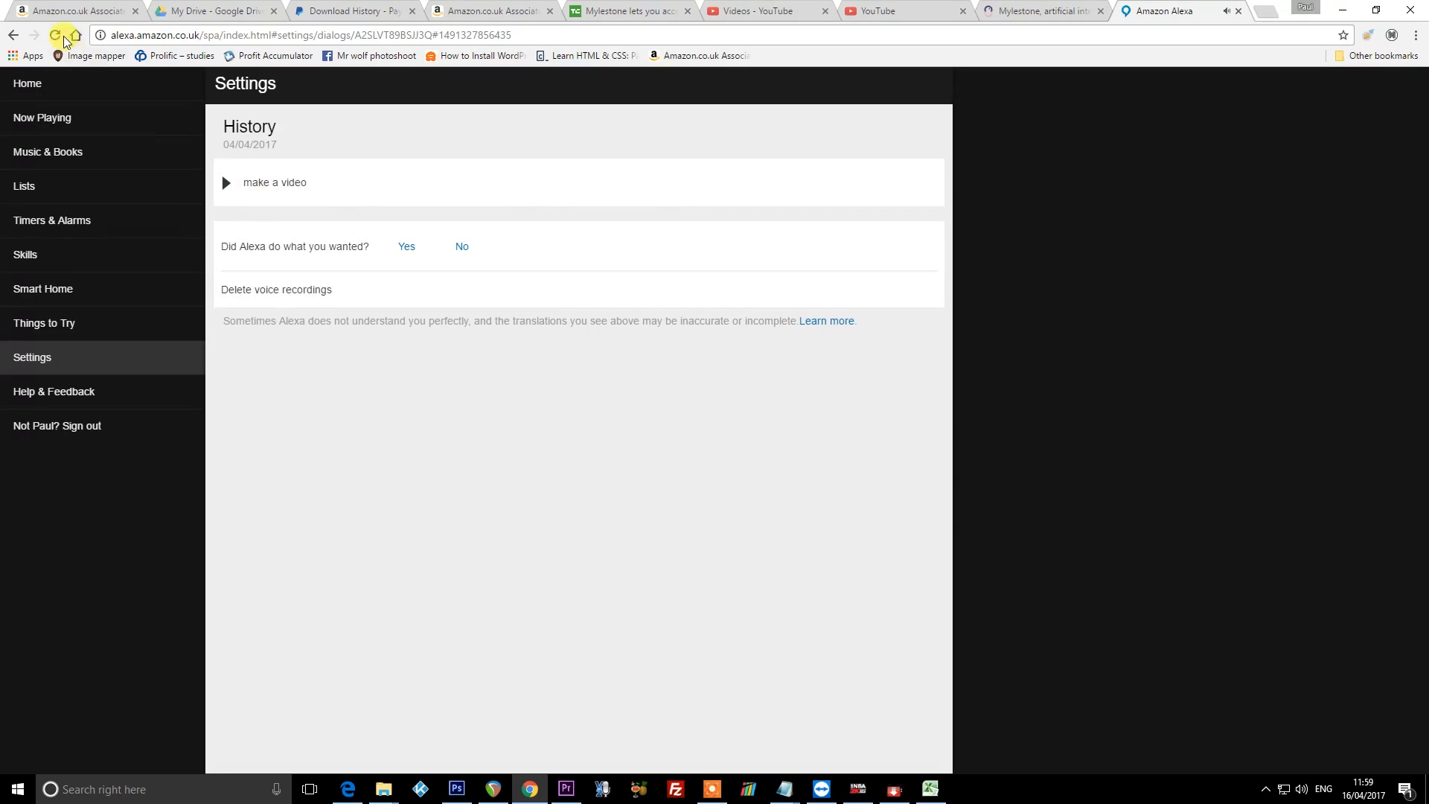
click(56, 36)
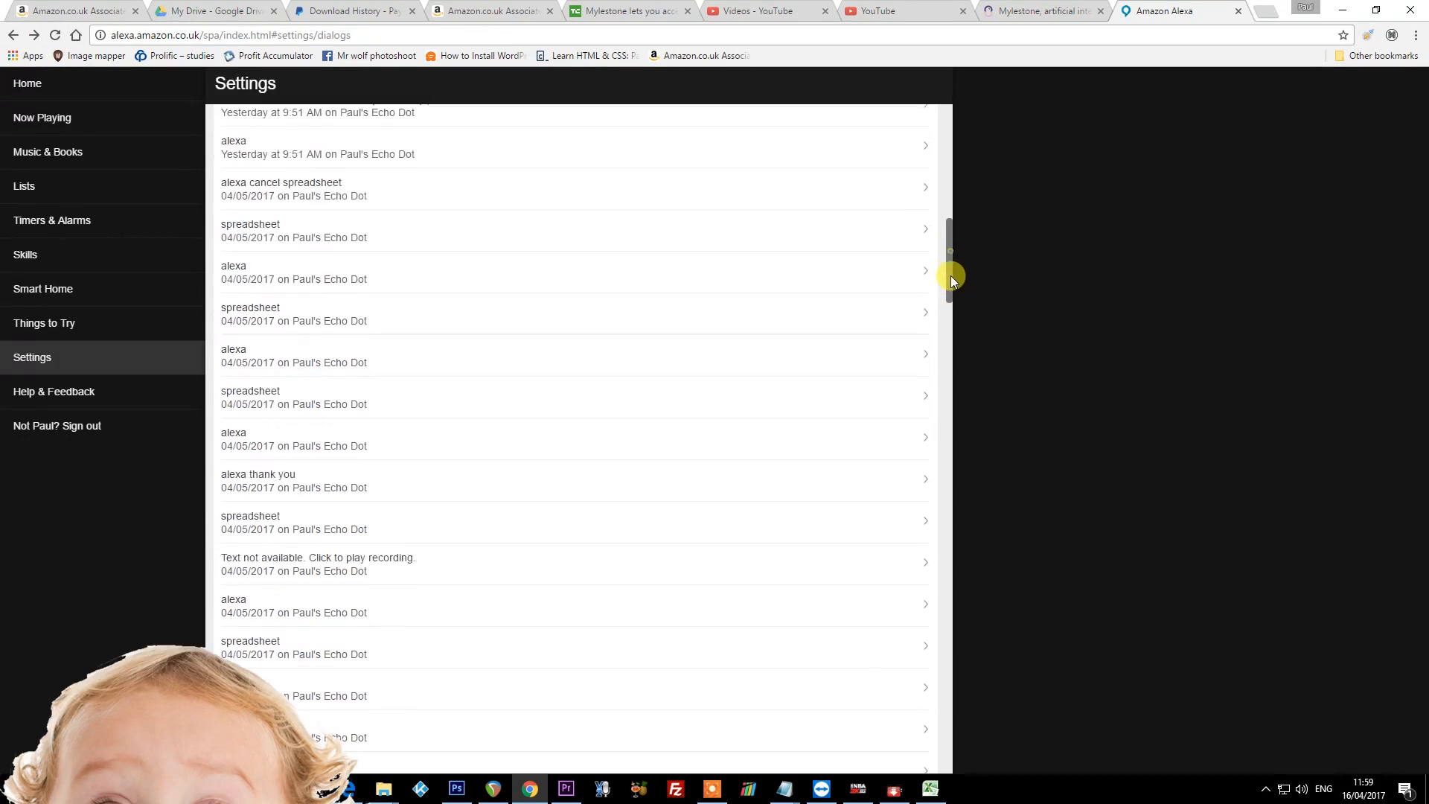
scroll(down, 3)
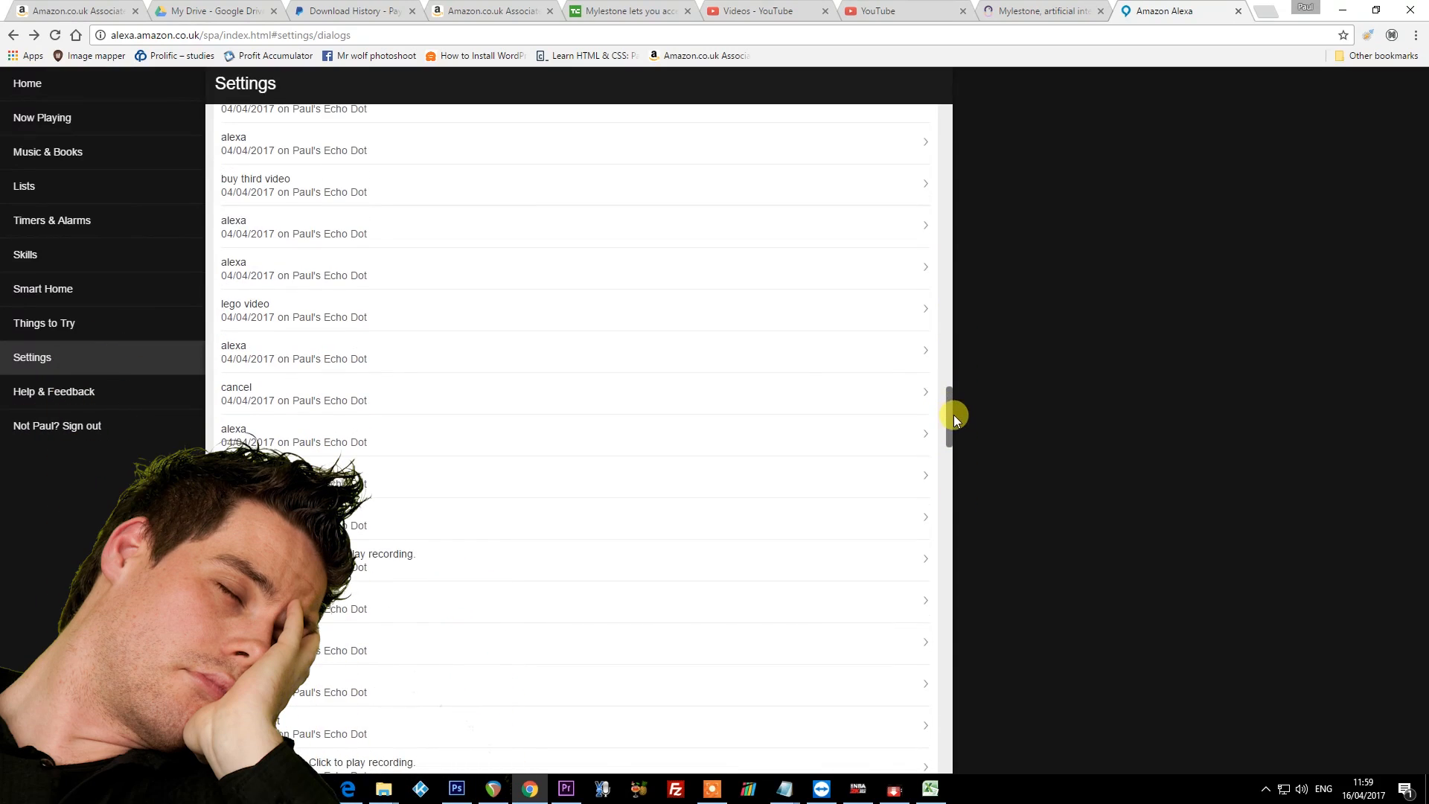